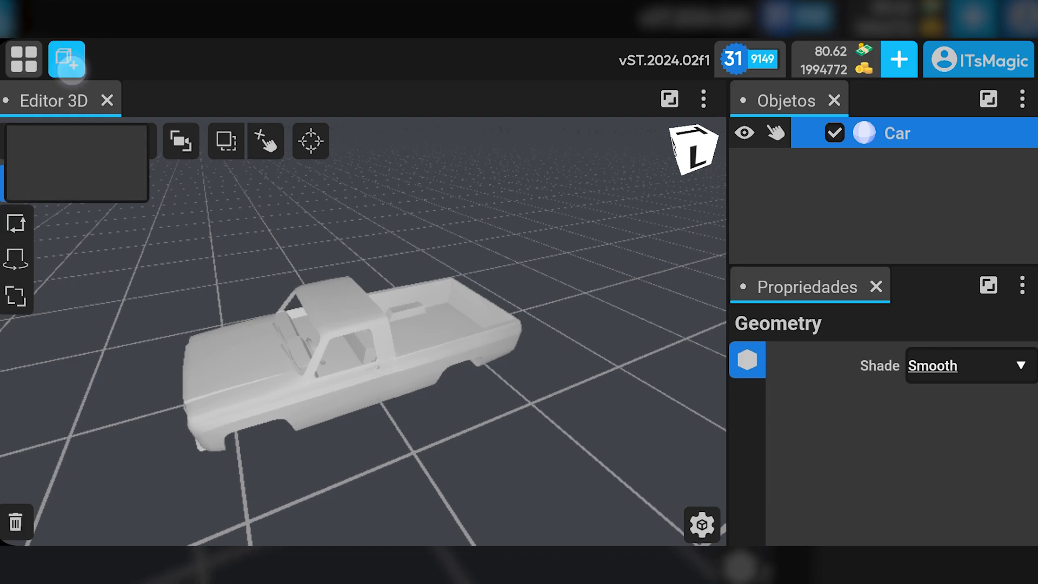
Add a test sphere, hide Car to view it alone, then delete the sphere
click(66, 58)
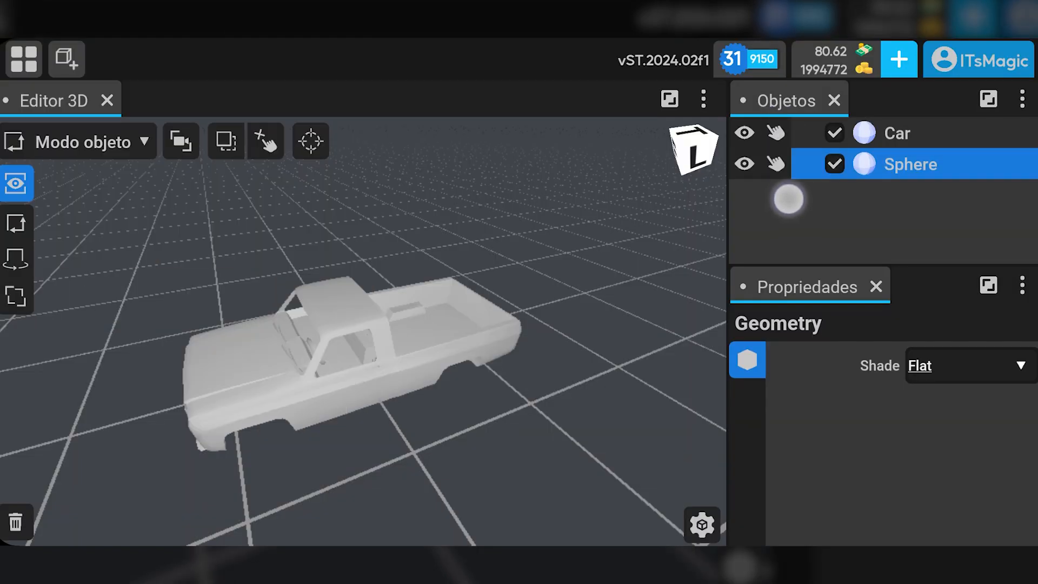
click(833, 133)
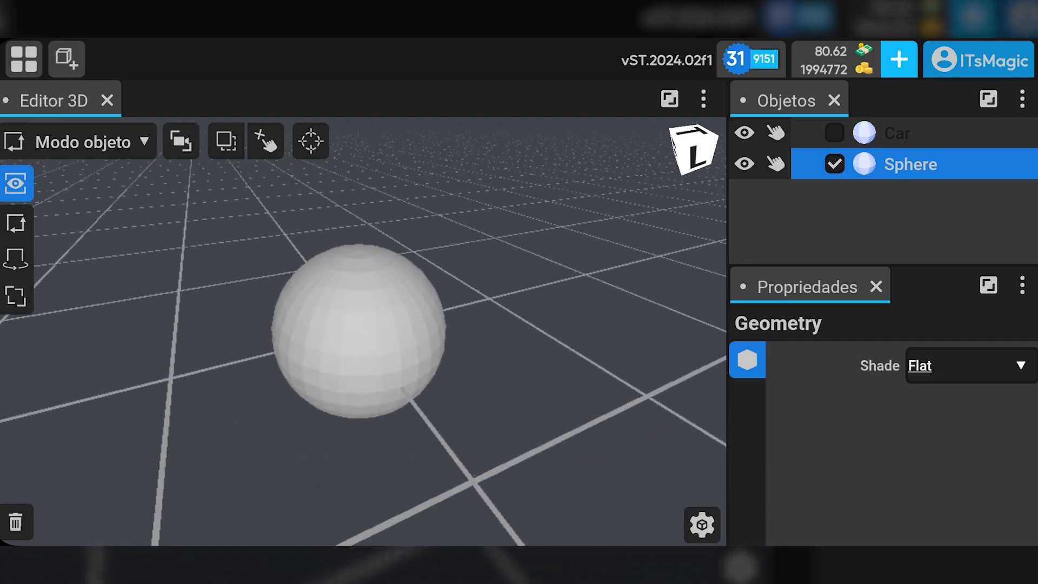
click(966, 365)
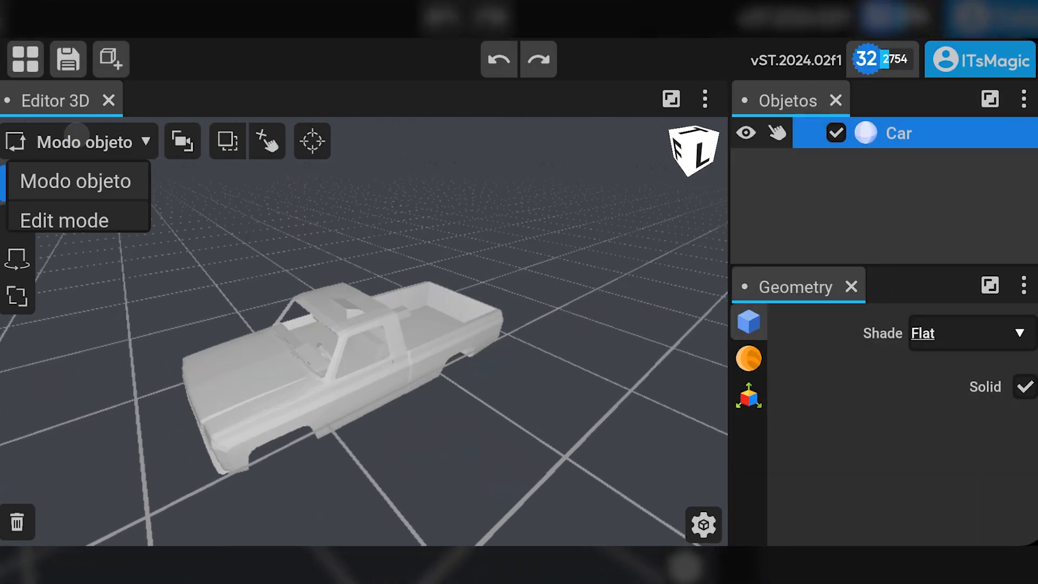
In Edit mode, extrude the hood face upward into a tall block, then return to Modo objeto
click(64, 221)
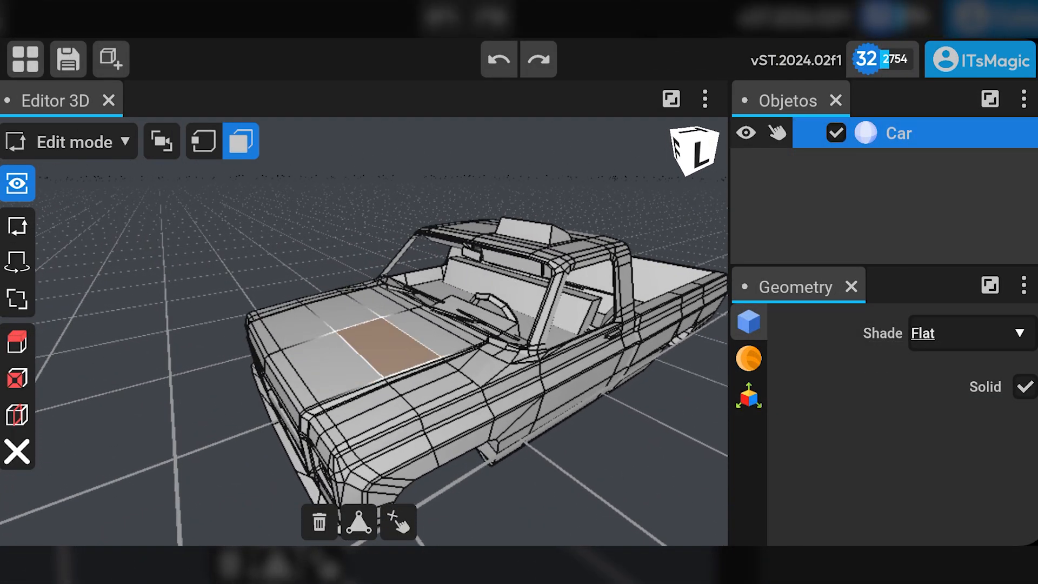
click(17, 341)
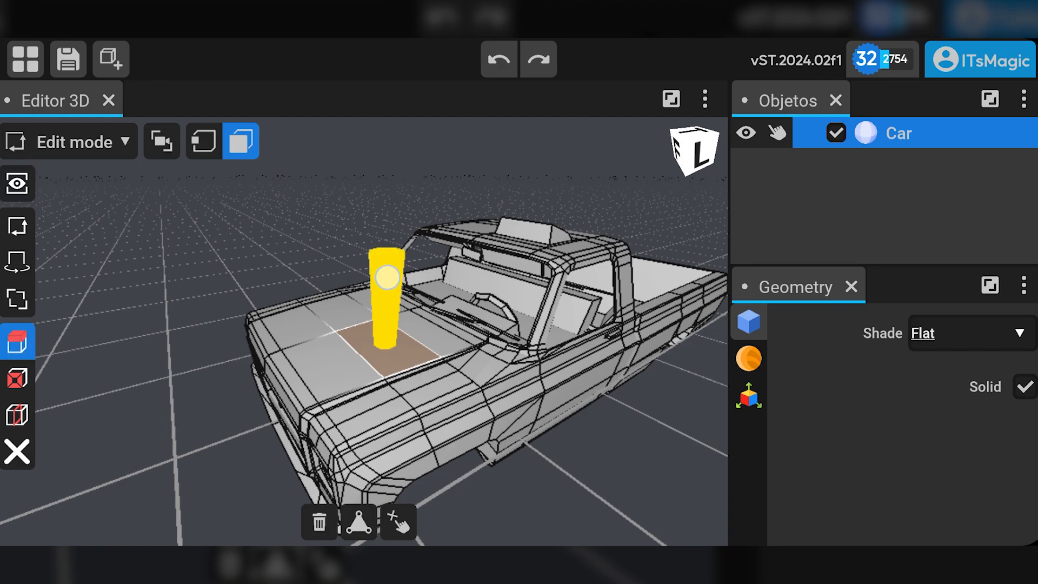
click(70, 141)
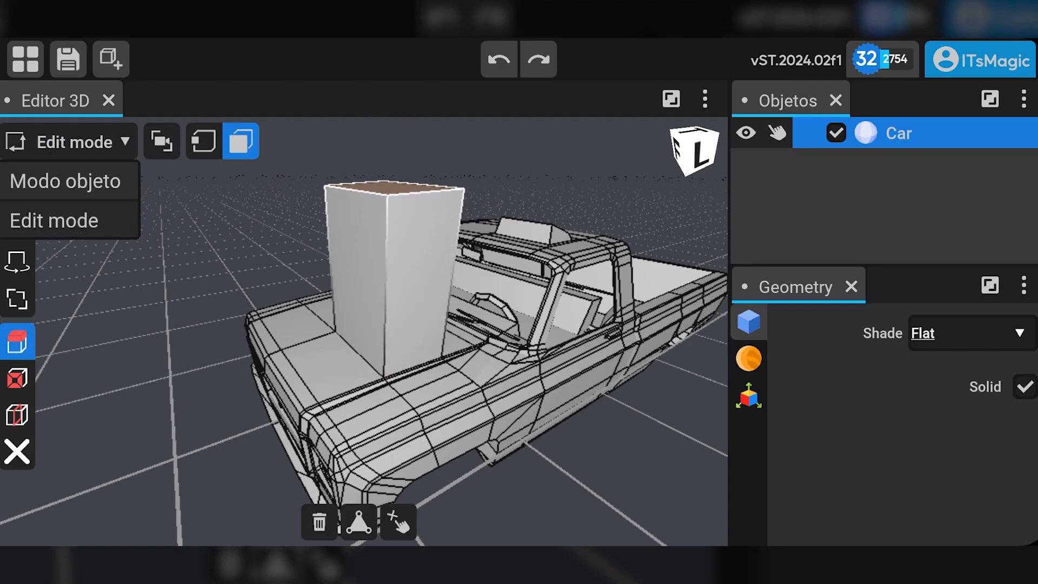
click(64, 181)
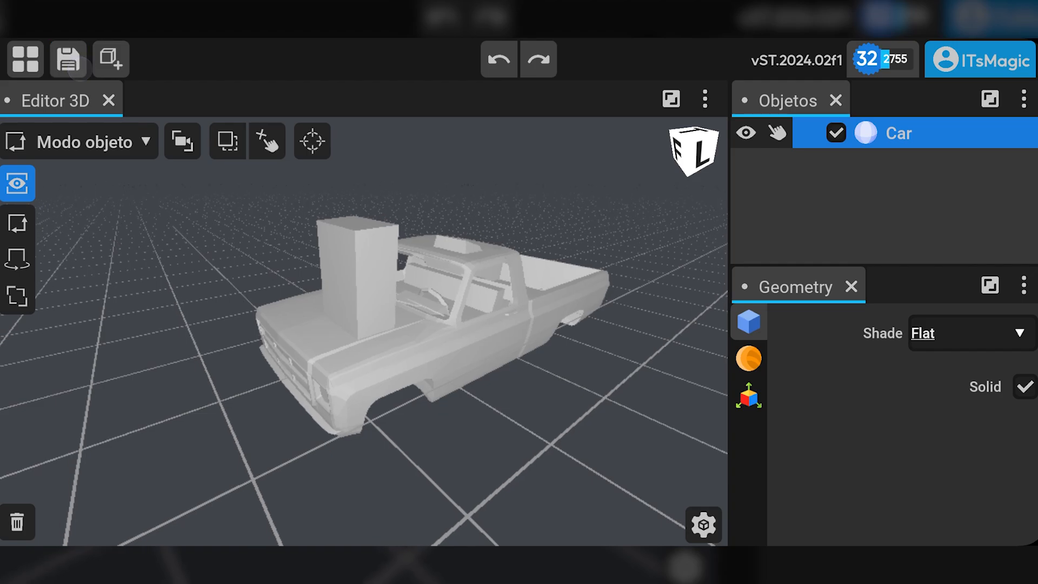
click(67, 59)
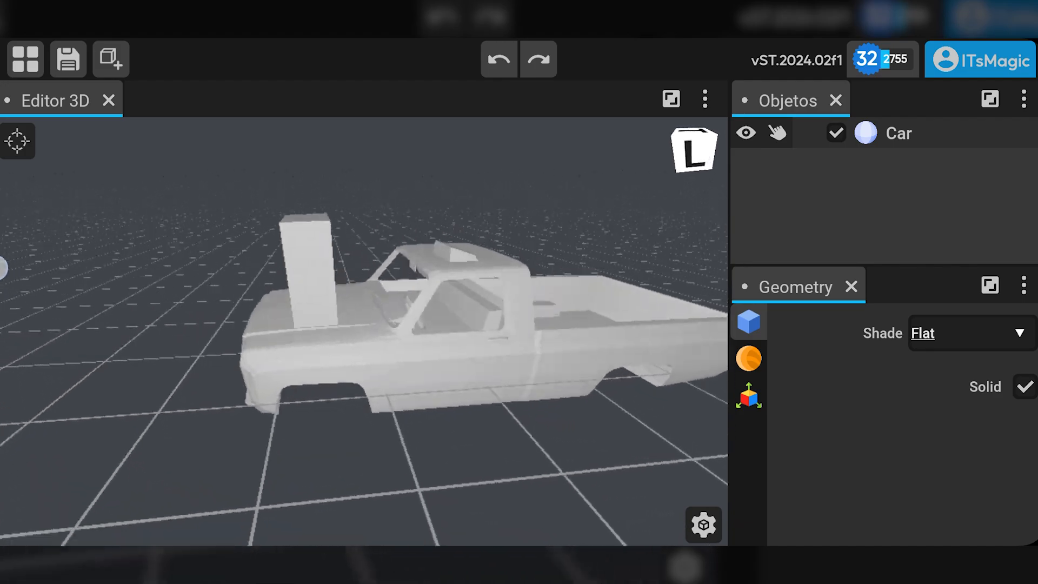
Set the Car material's Cor to red, then switch to Edit mode
click(898, 133)
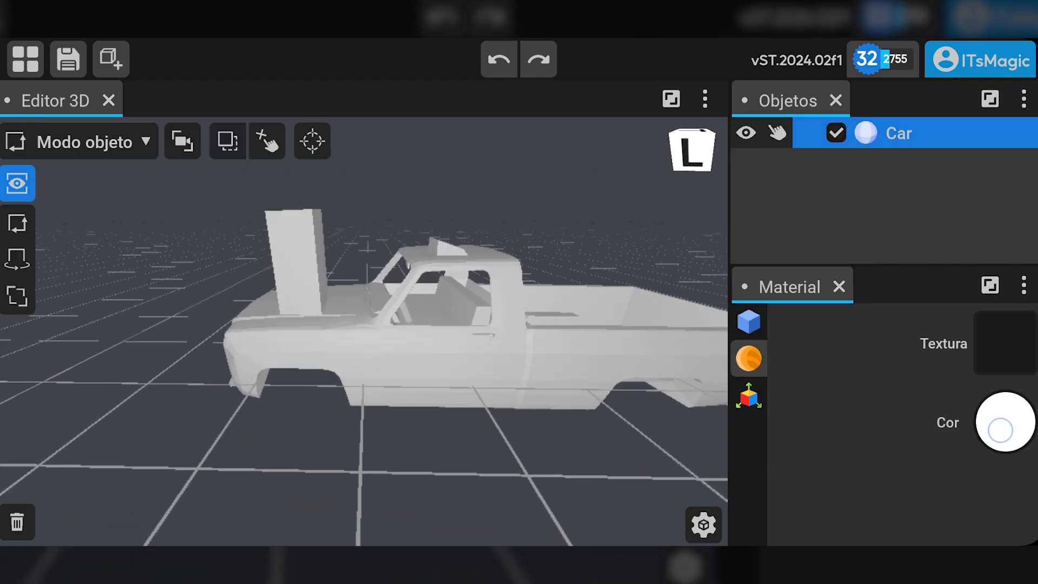
click(1002, 422)
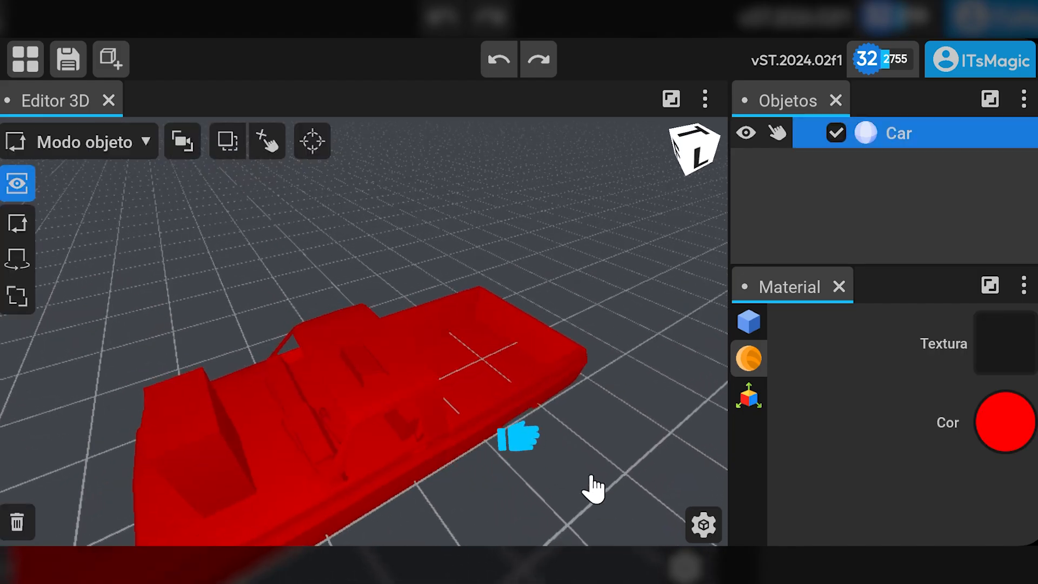
click(79, 142)
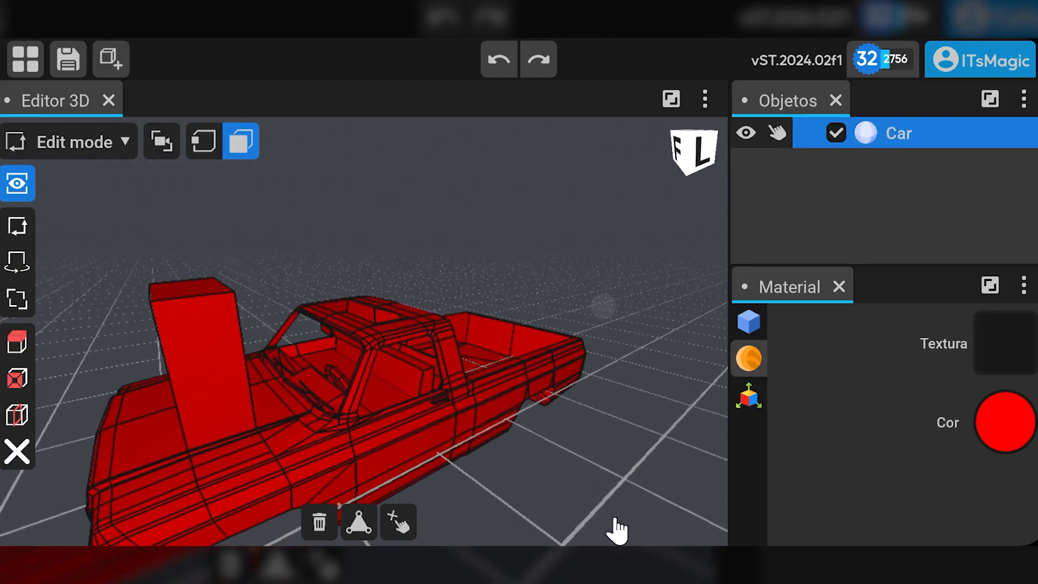